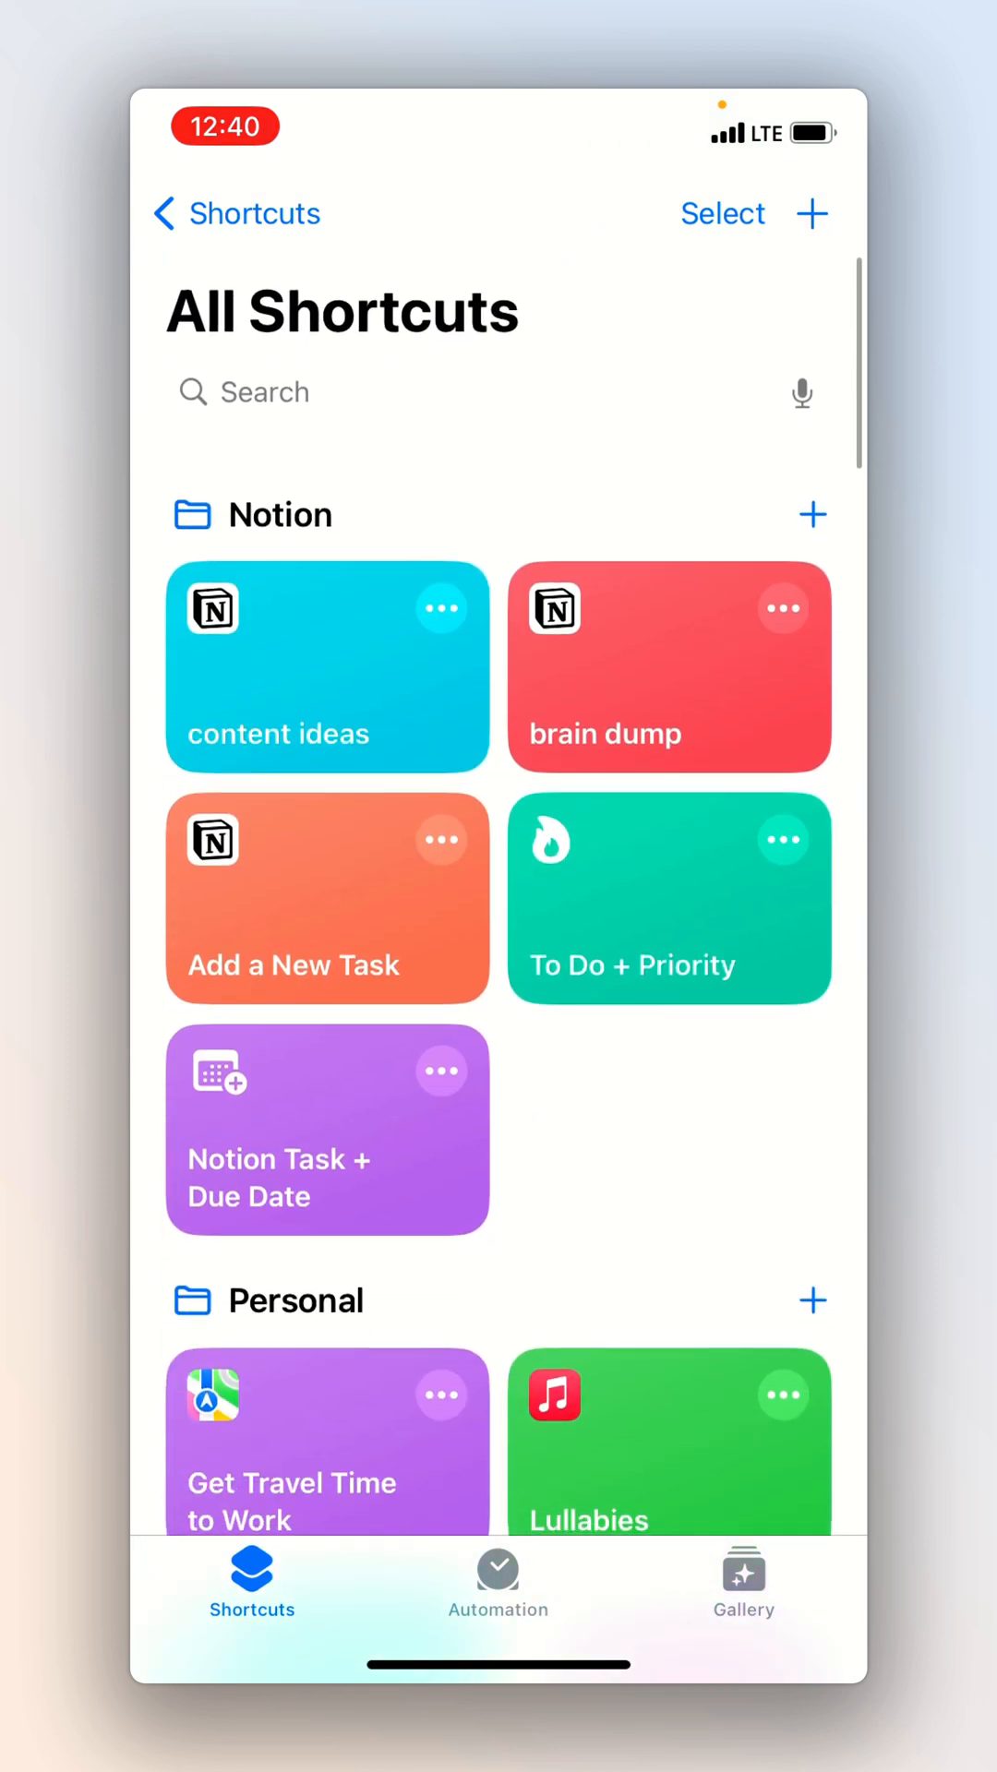
# Create a new empty shortcut from the All Shortcuts screen
pyautogui.click(812, 215)
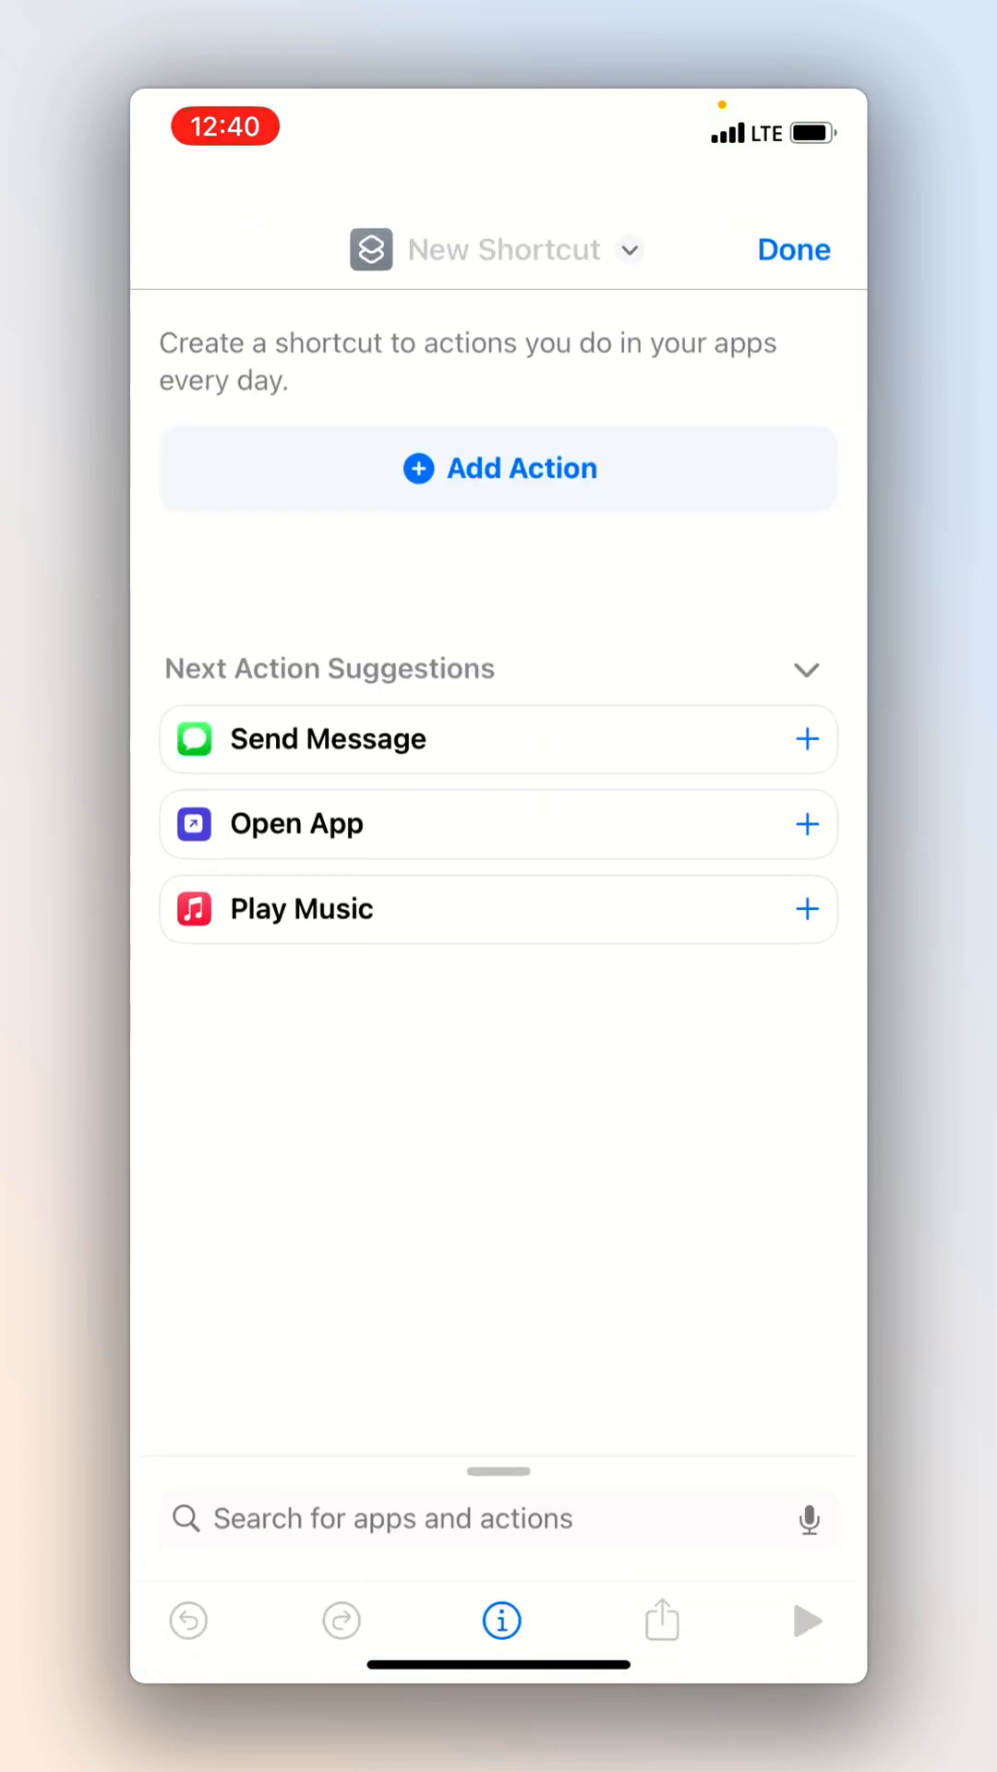
# Name the shortcut 'Charge phone right now' and choose a colour for its icon
pyautogui.click(506, 249)
pyautogui.write('Charge phone right now')
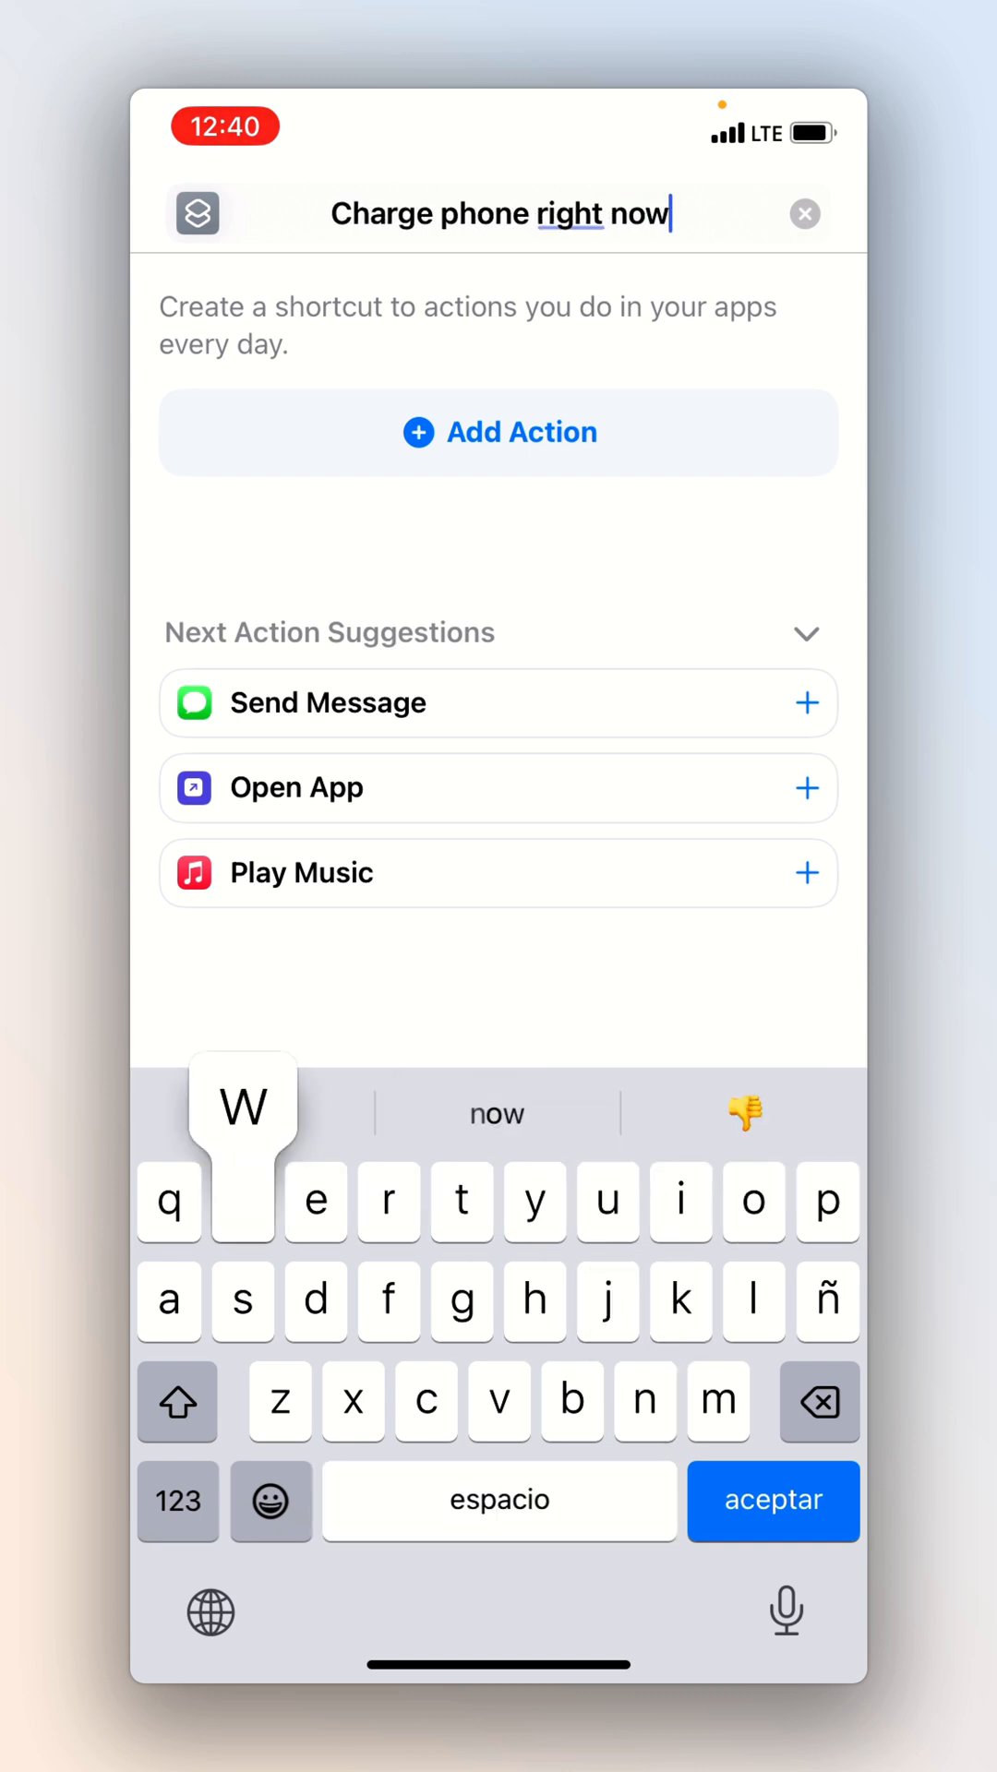
pyautogui.click(197, 214)
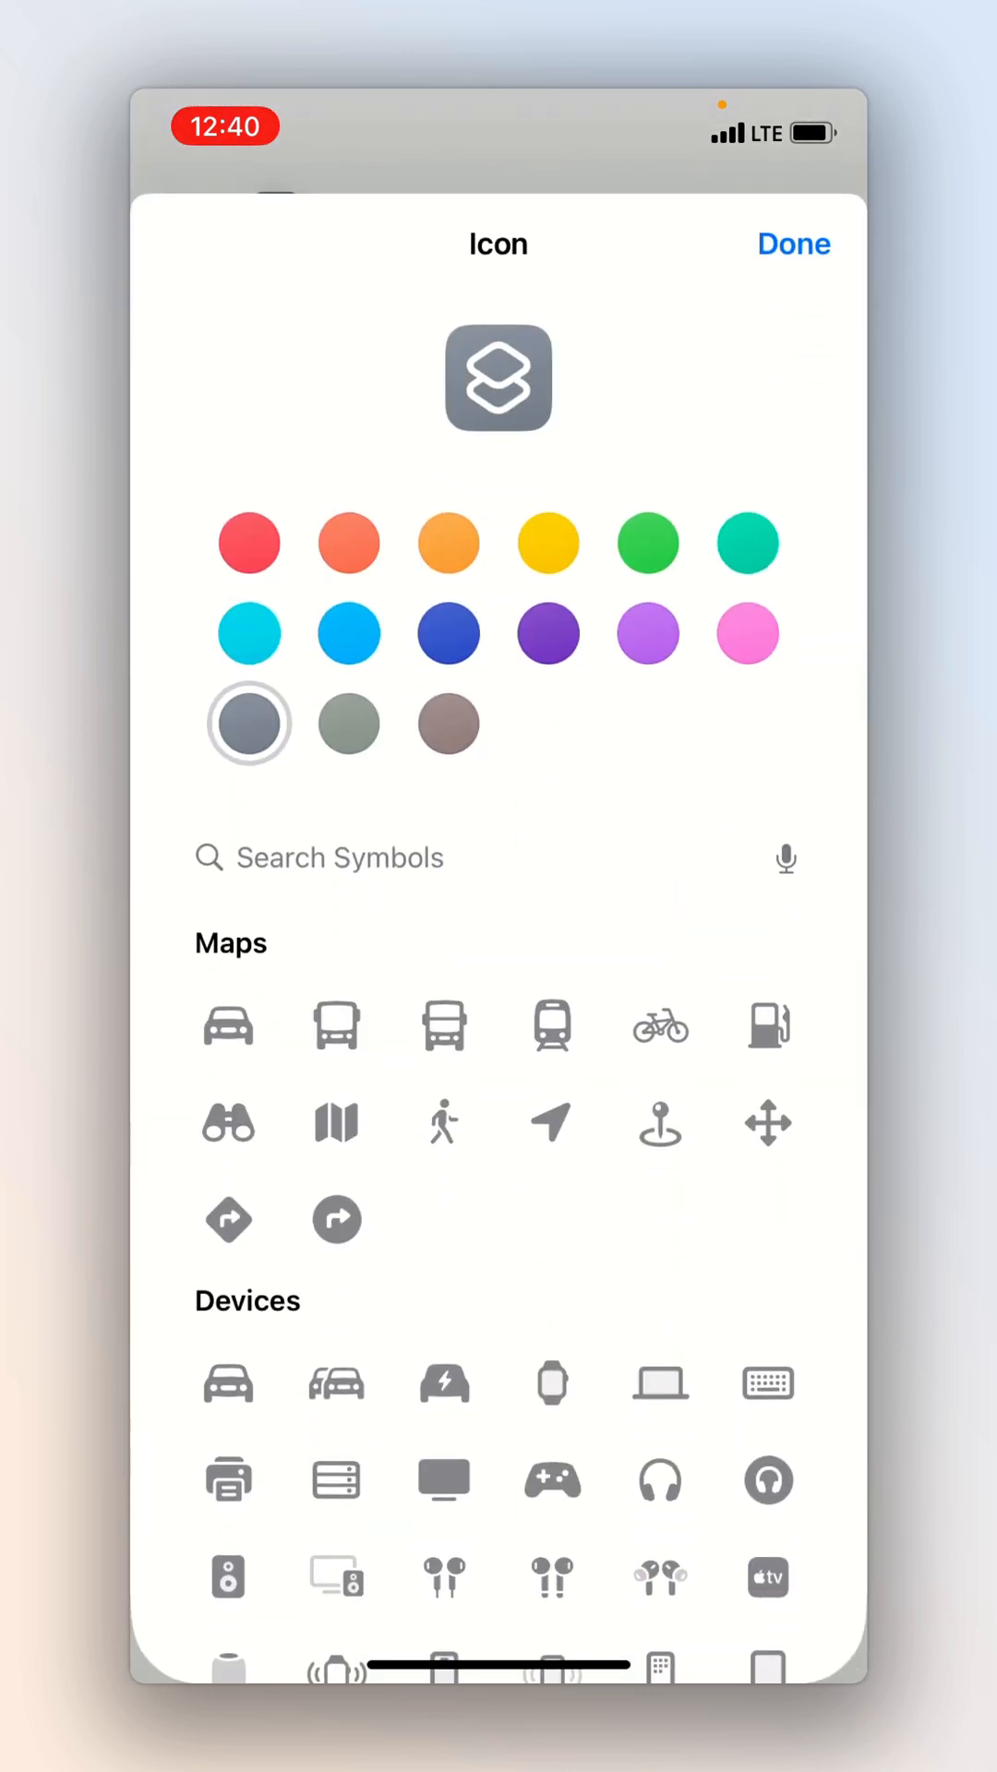
pyautogui.click(340, 856)
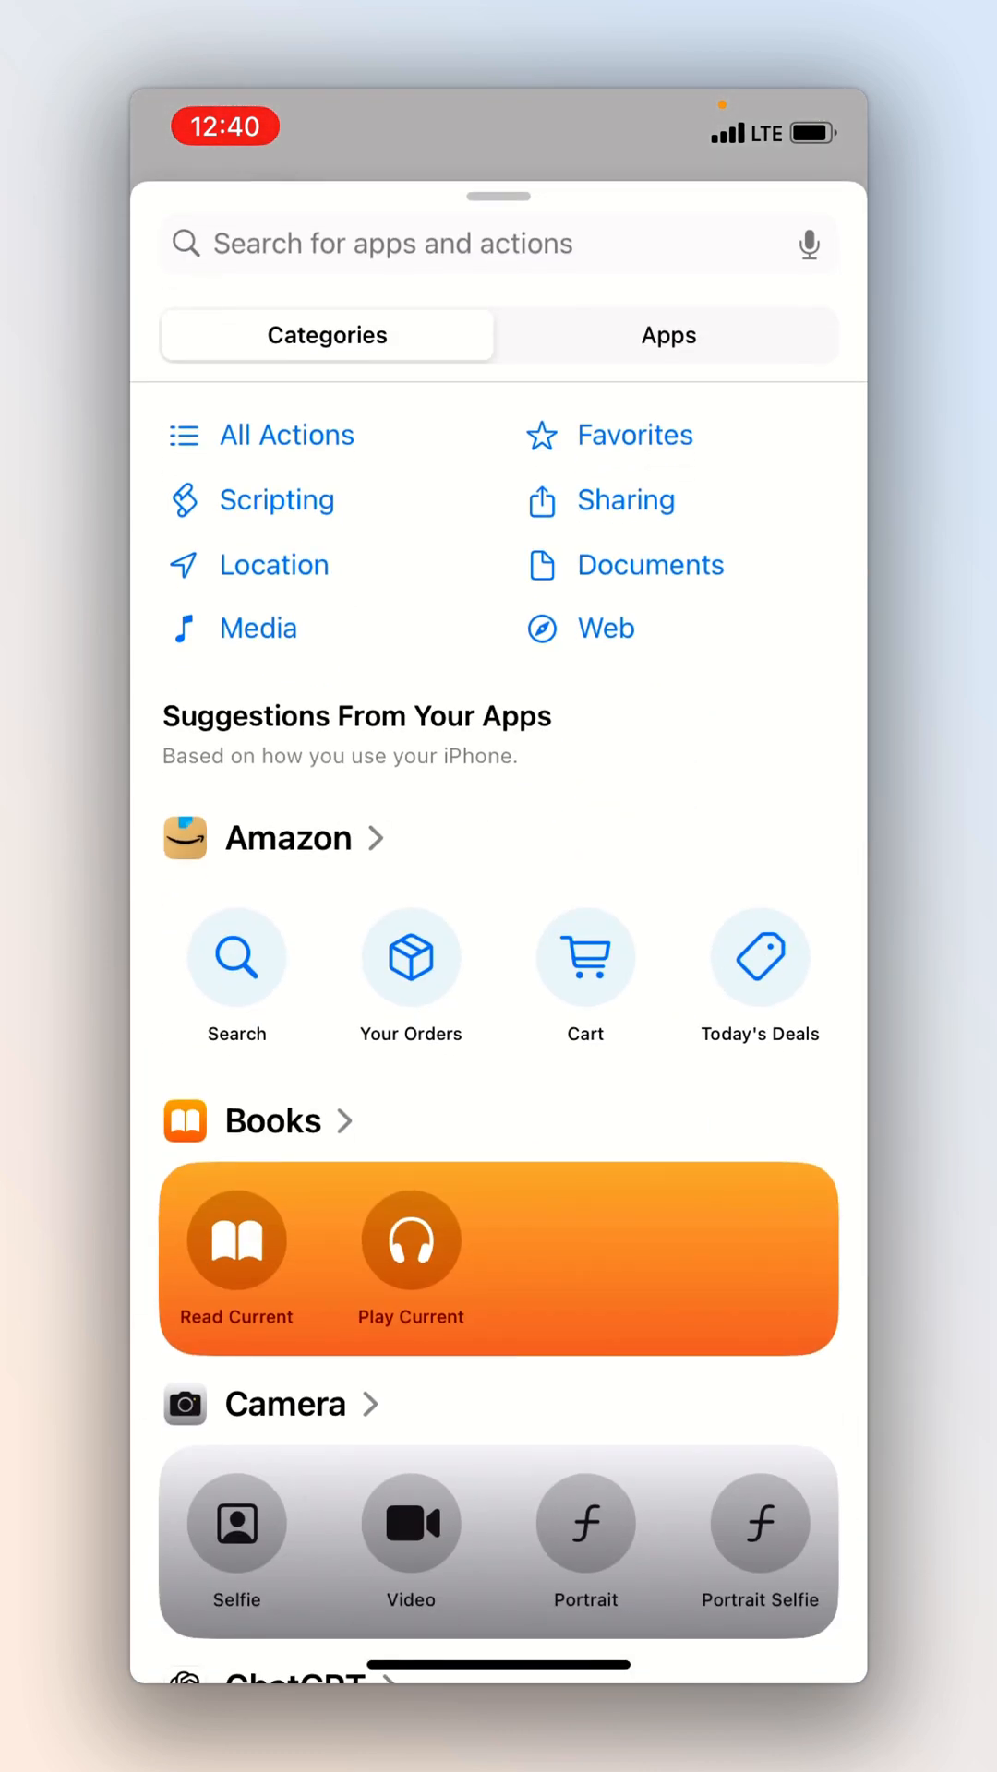
# Add a Show Notification action with an angry-emoji message and save the shortcut
pyautogui.write('show no')
pyautogui.write('😡')
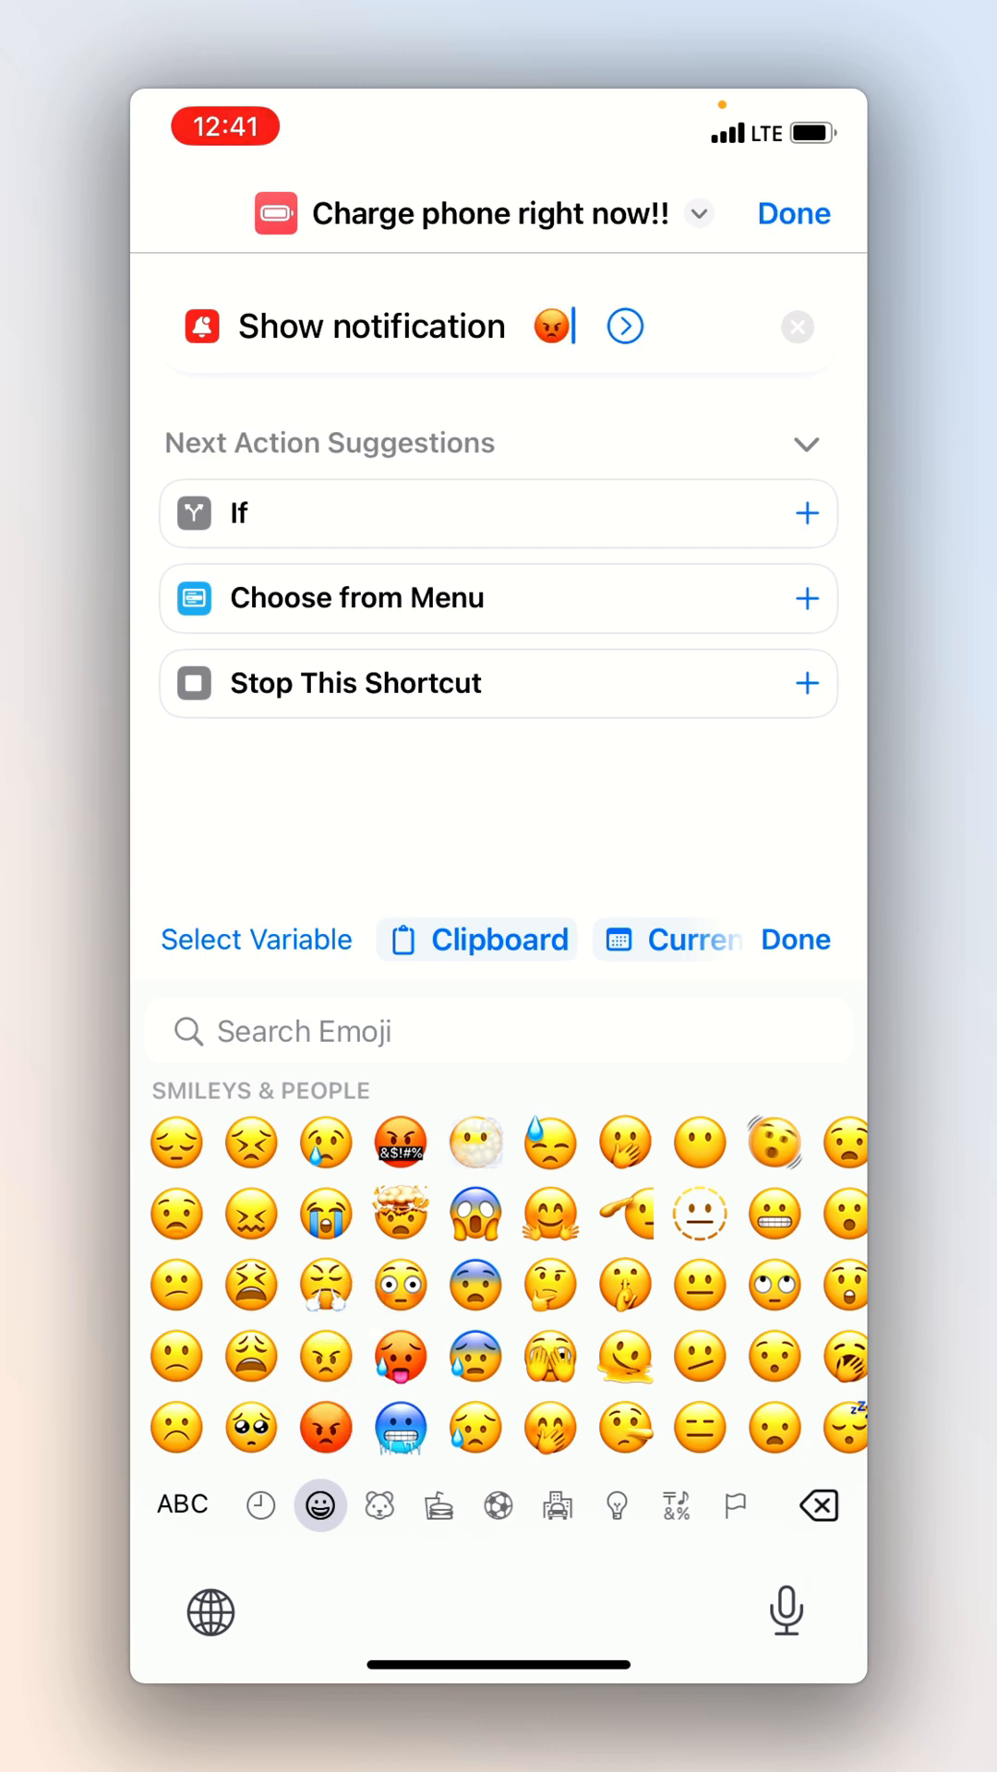
pyautogui.click(624, 325)
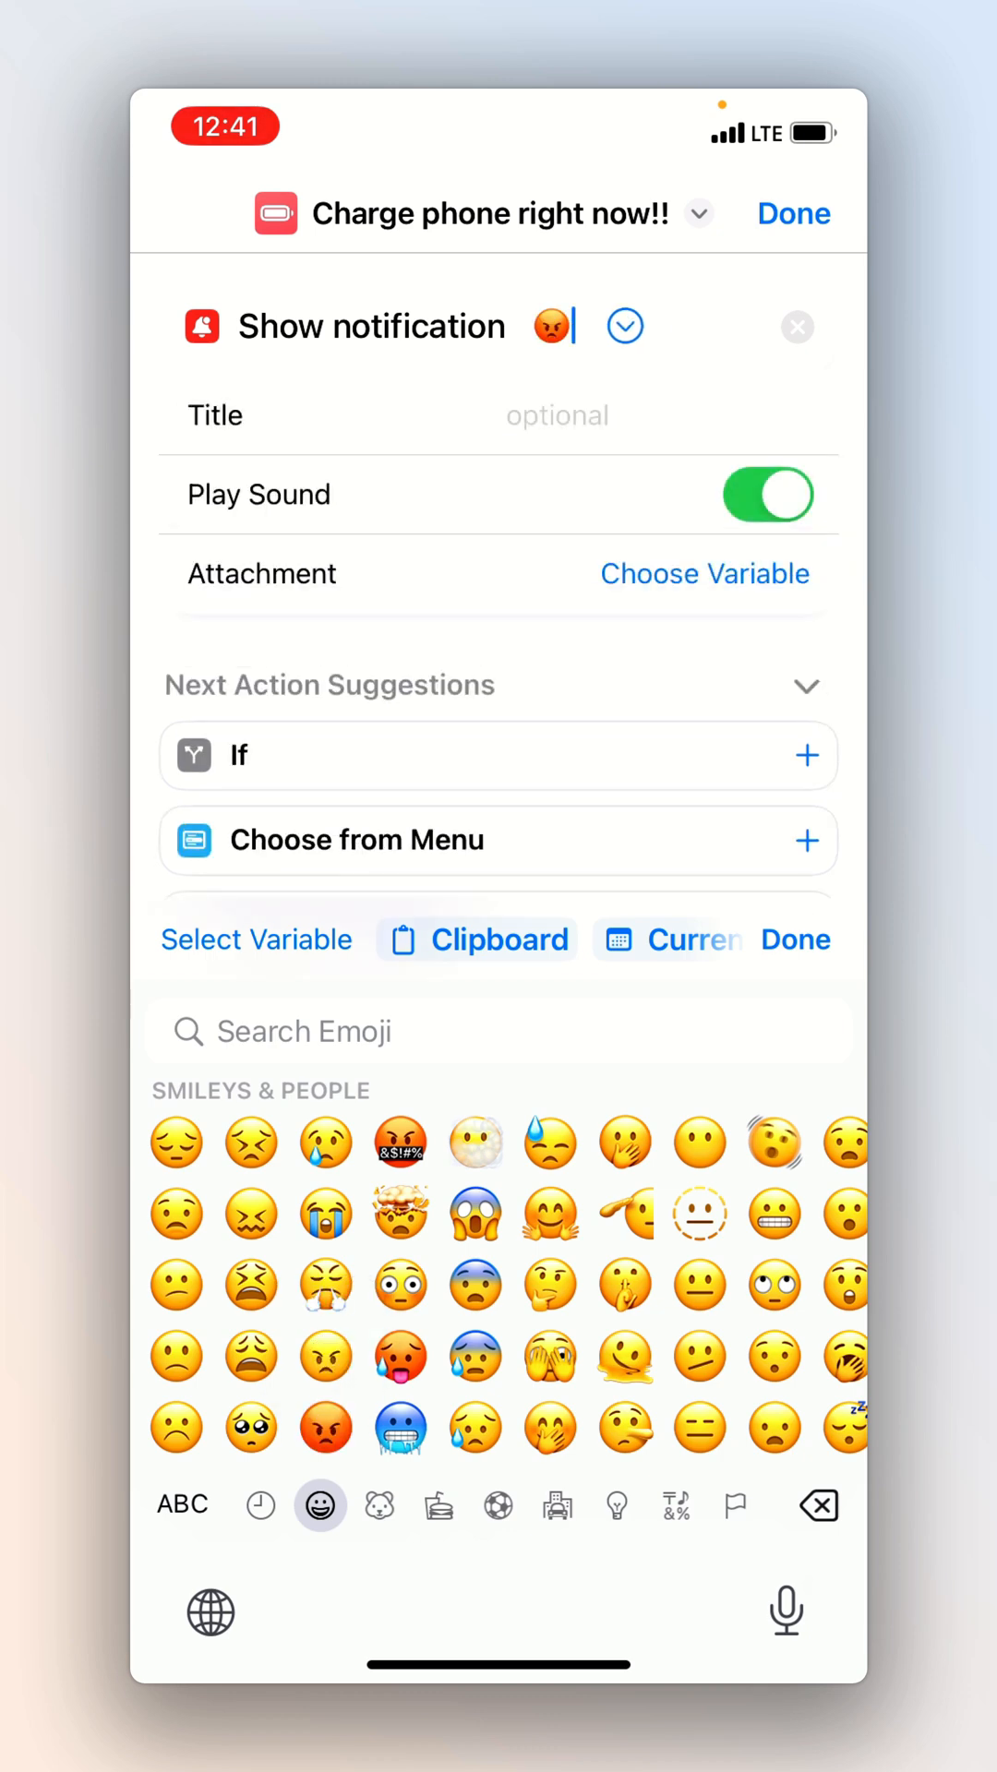
pyautogui.click(794, 214)
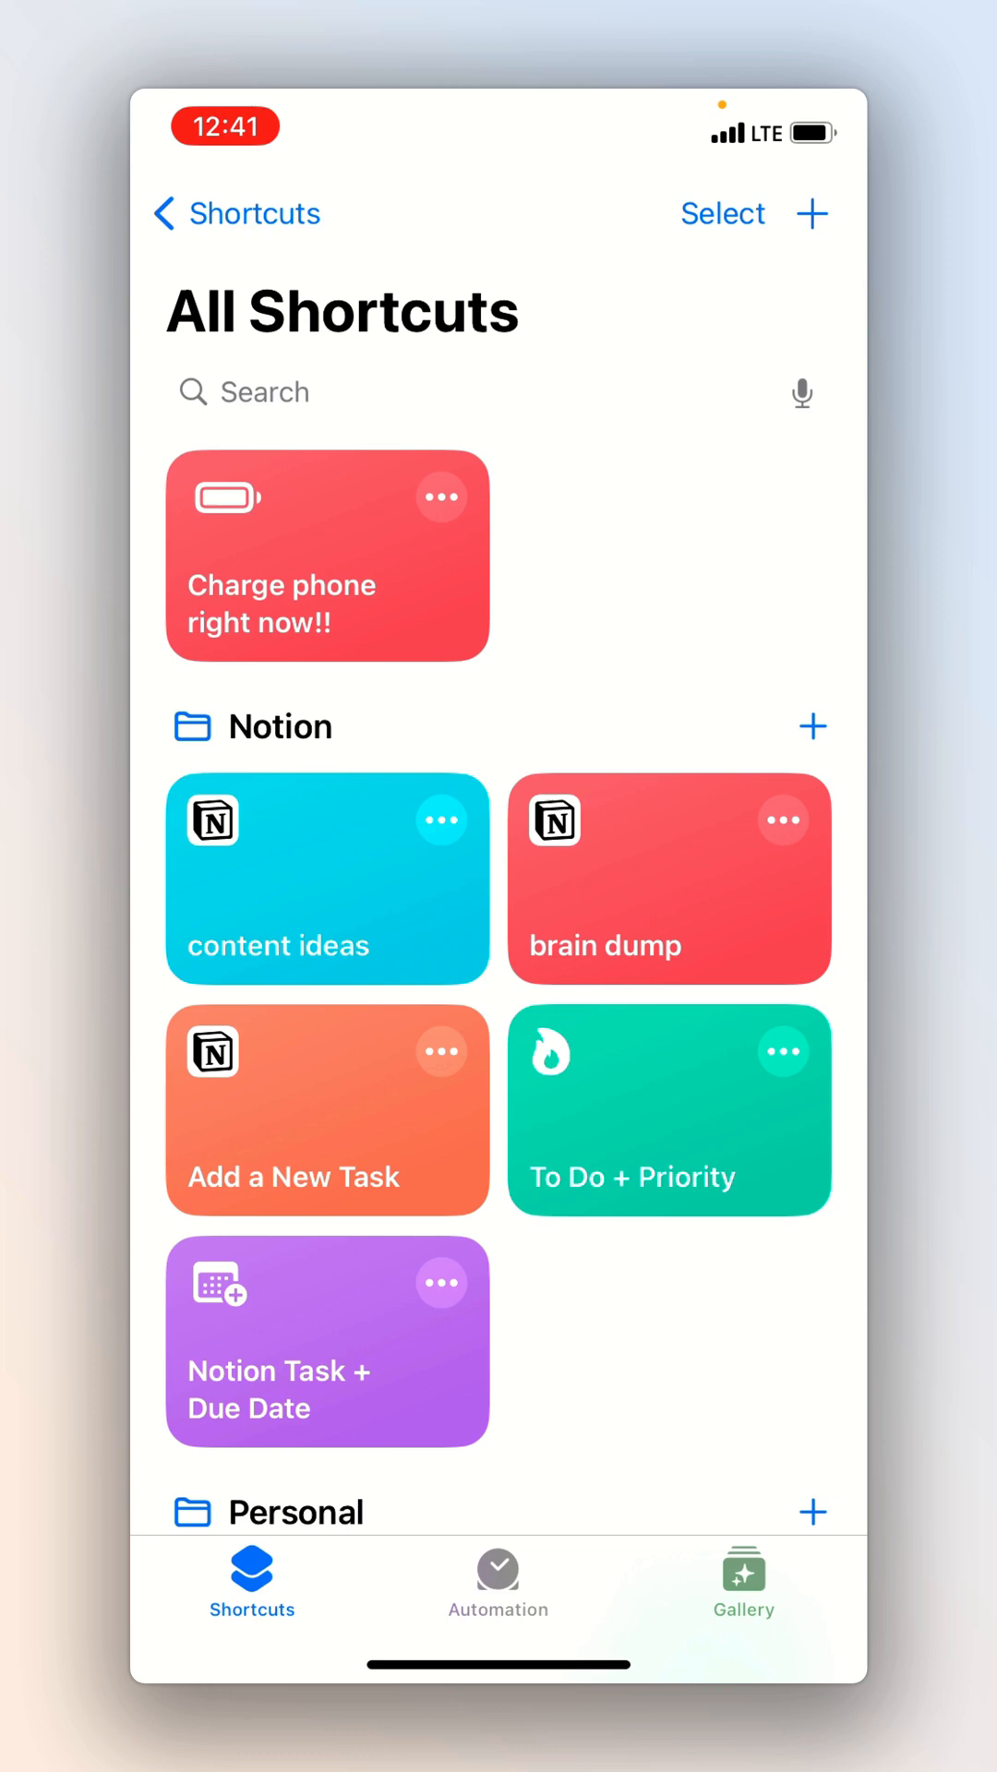
# Start a new personal automation from the Automation list
pyautogui.click(497, 1582)
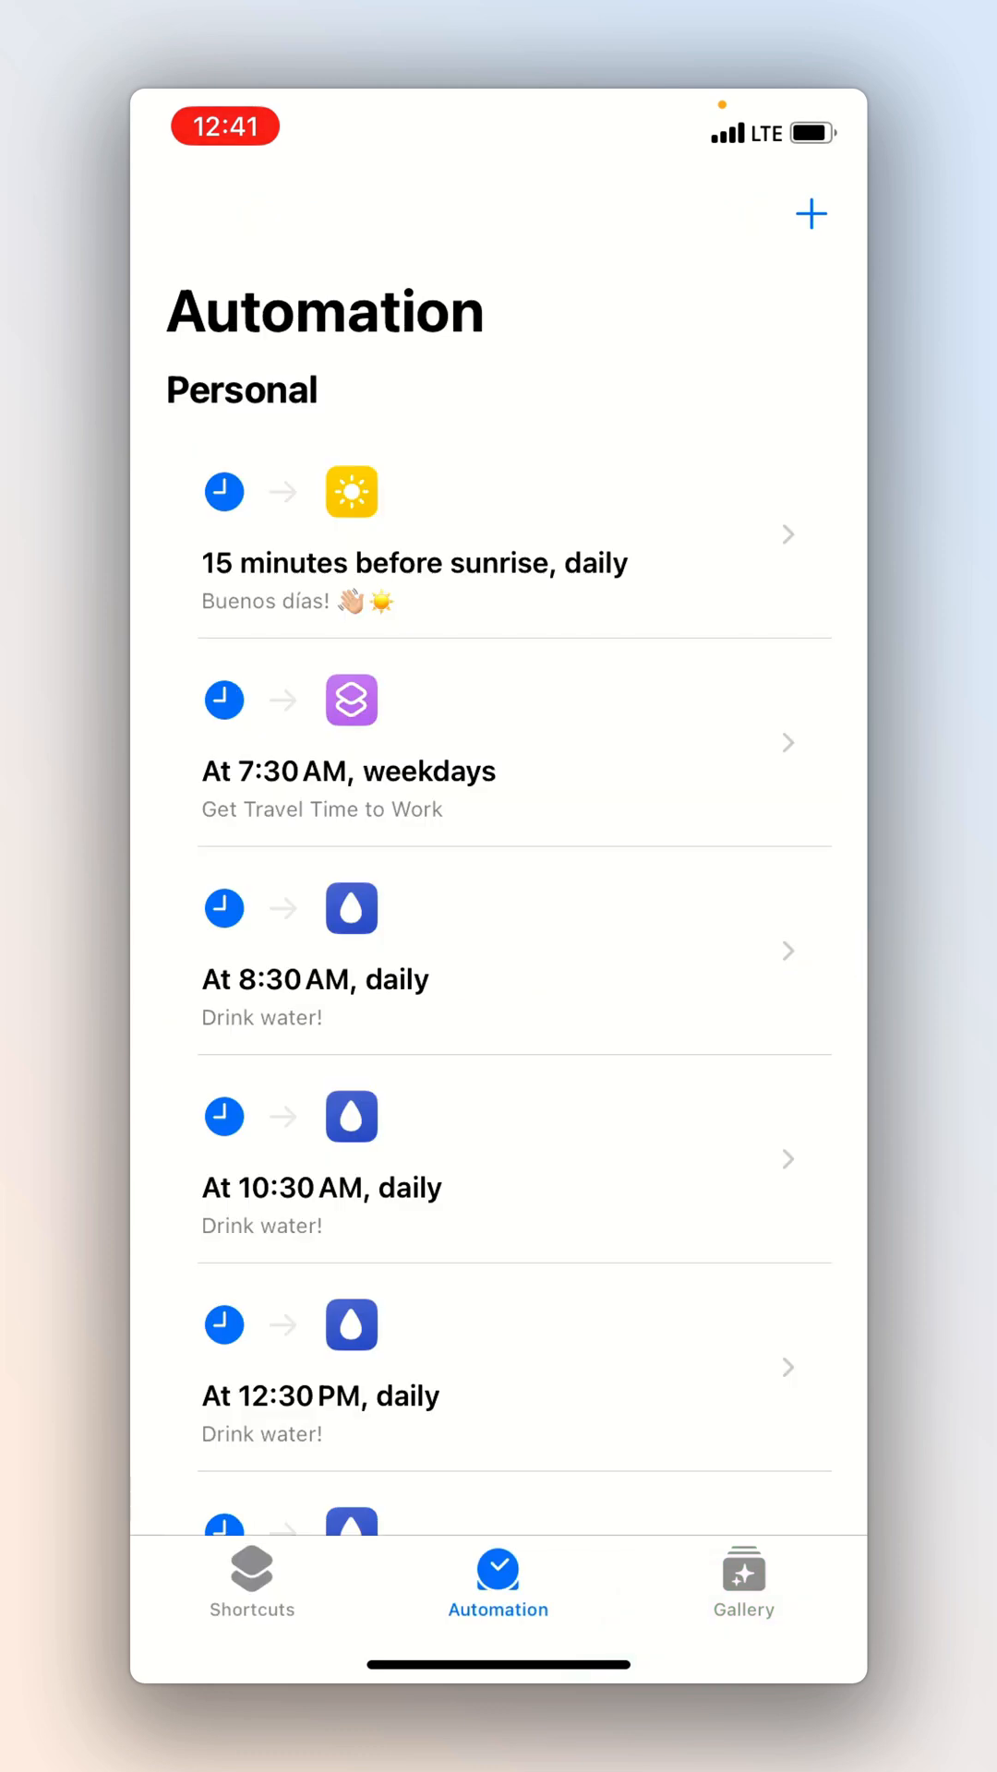
pyautogui.click(812, 214)
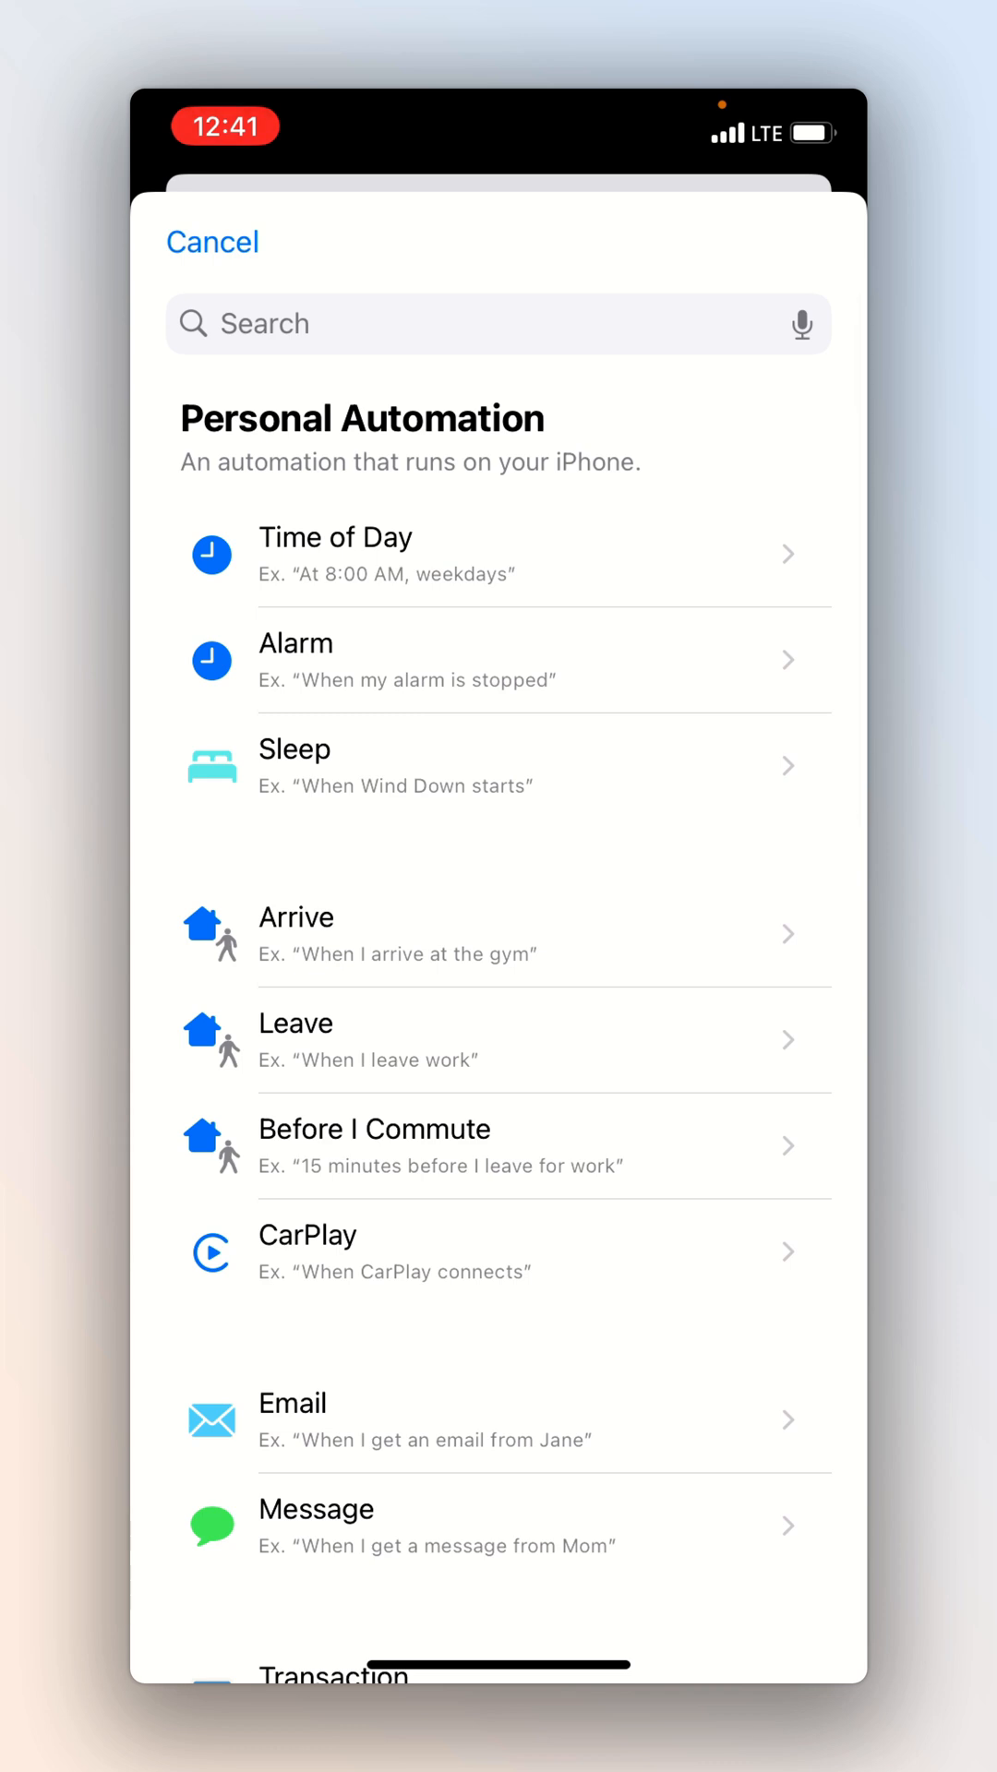
# Set a Battery Level trigger at 5% running immediately, then assign 'Charge phone right now!!'
pyautogui.scroll(-3)
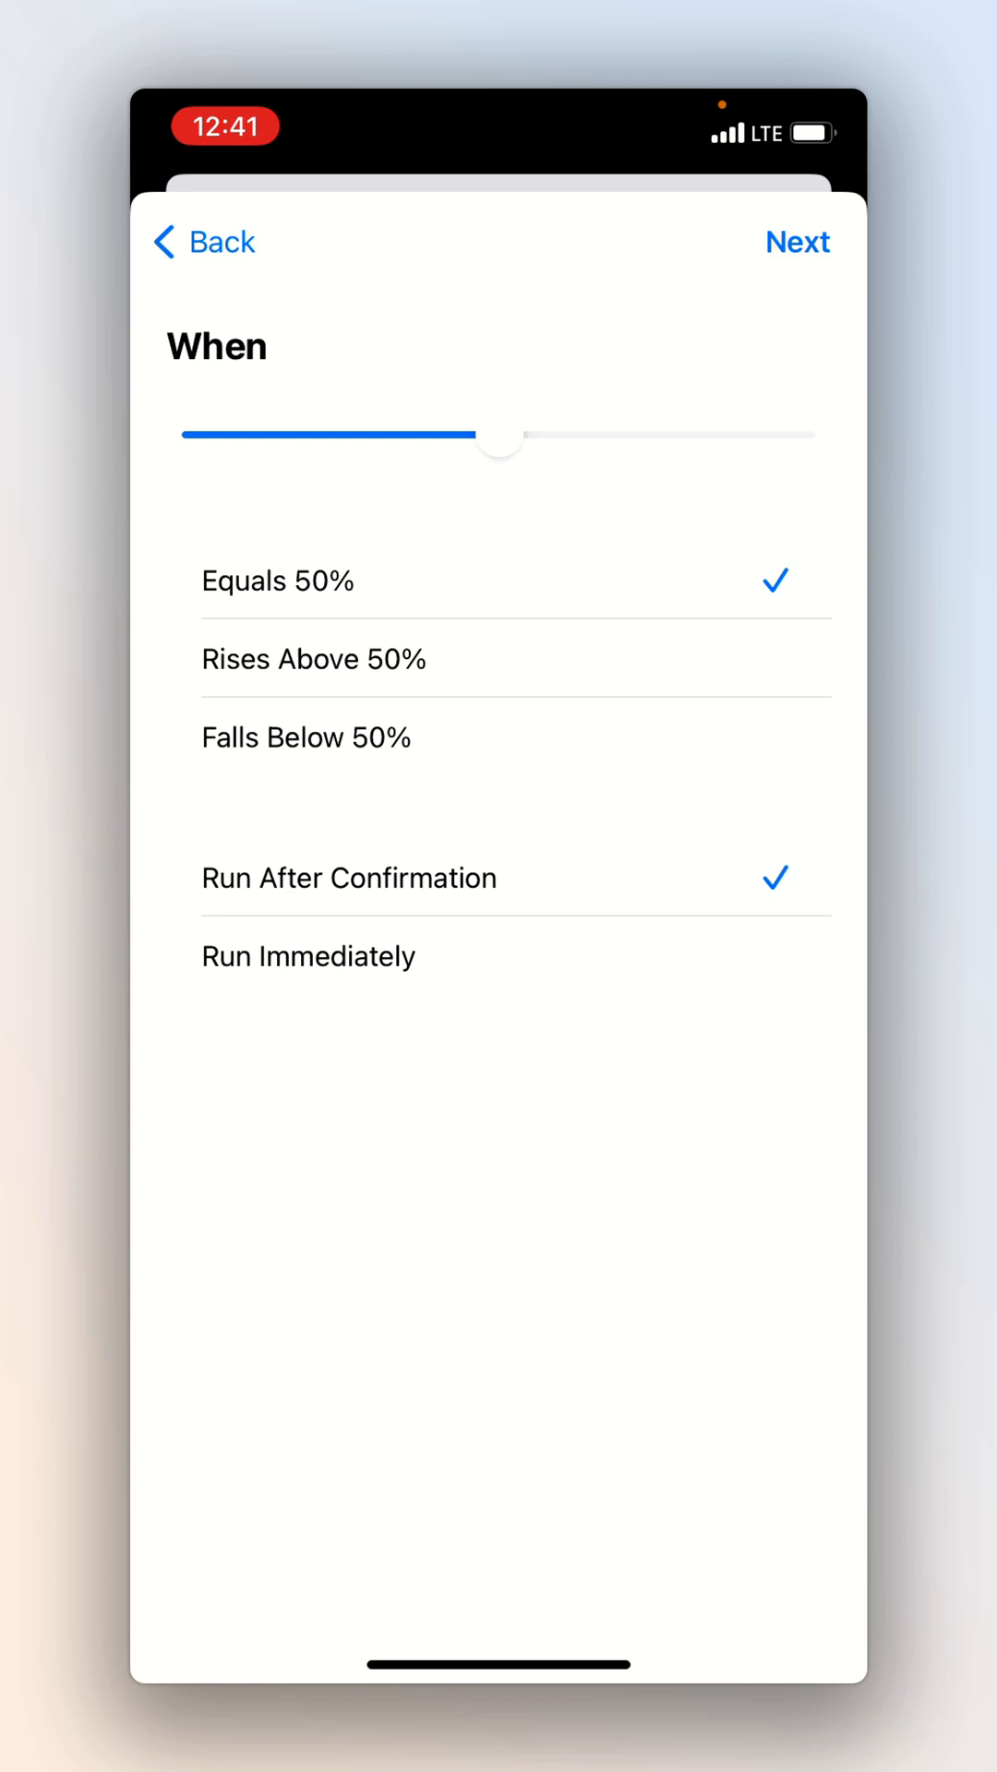
pyautogui.moveTo(500, 439); pyautogui.dragTo(232, 439)
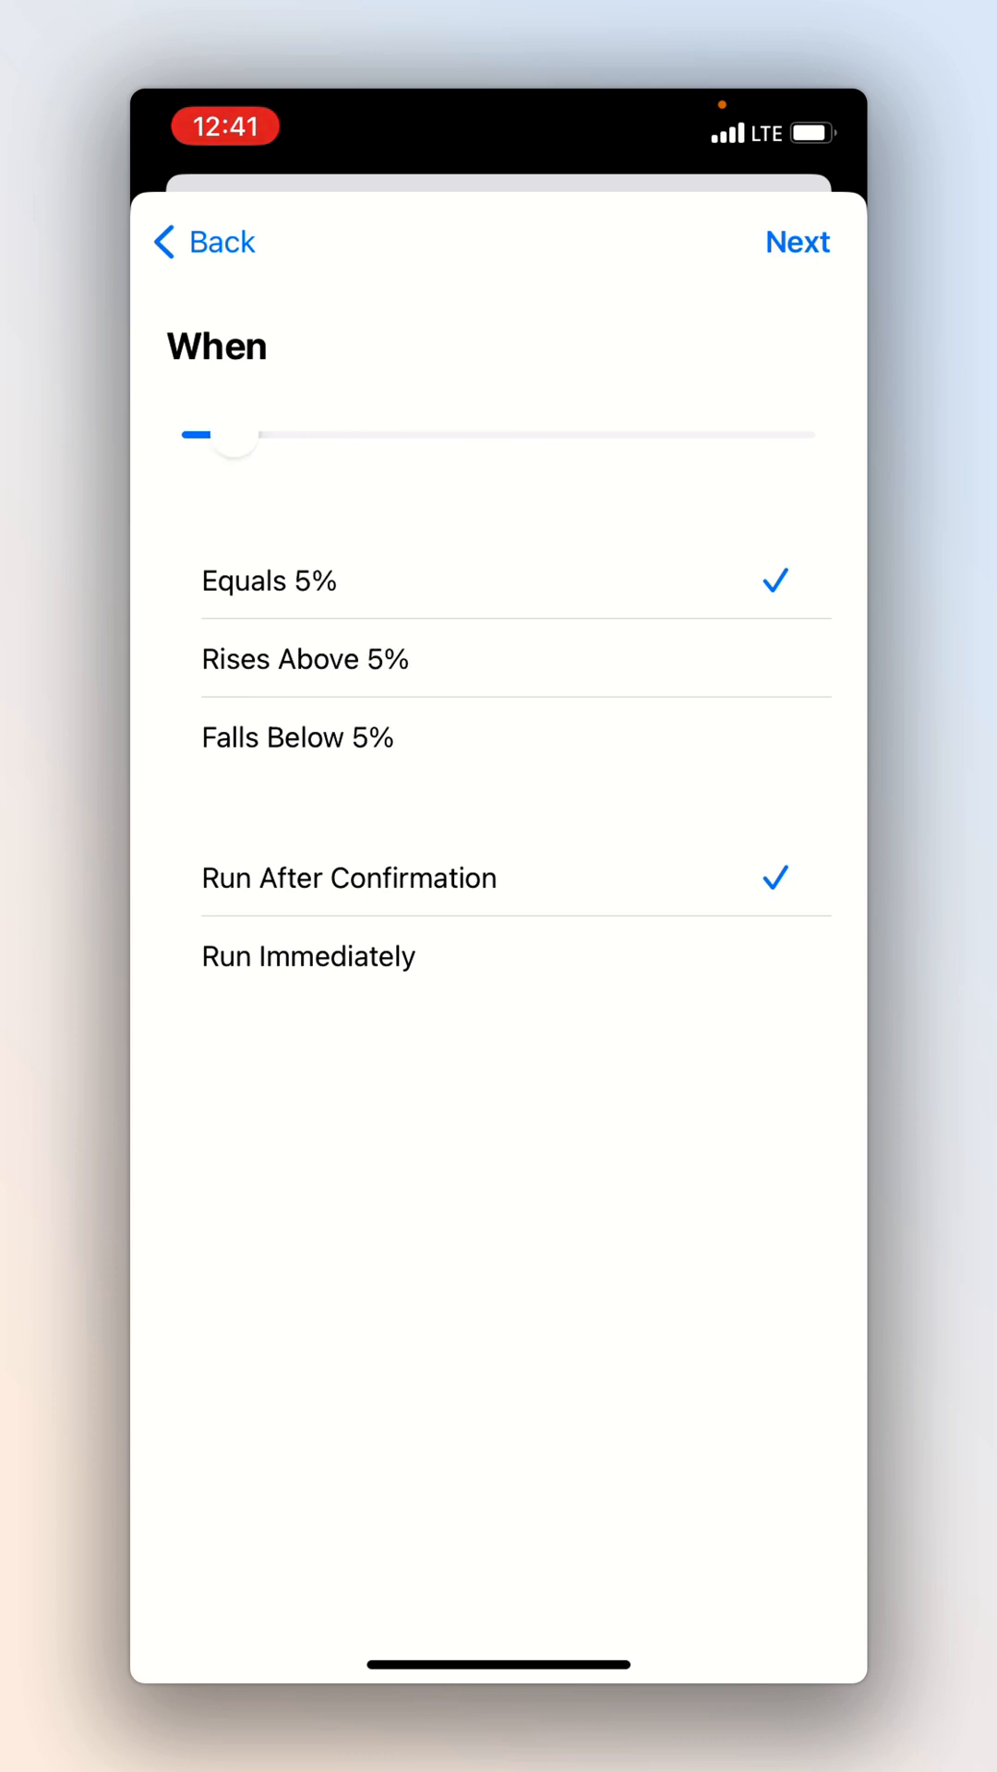
pyautogui.click(308, 954)
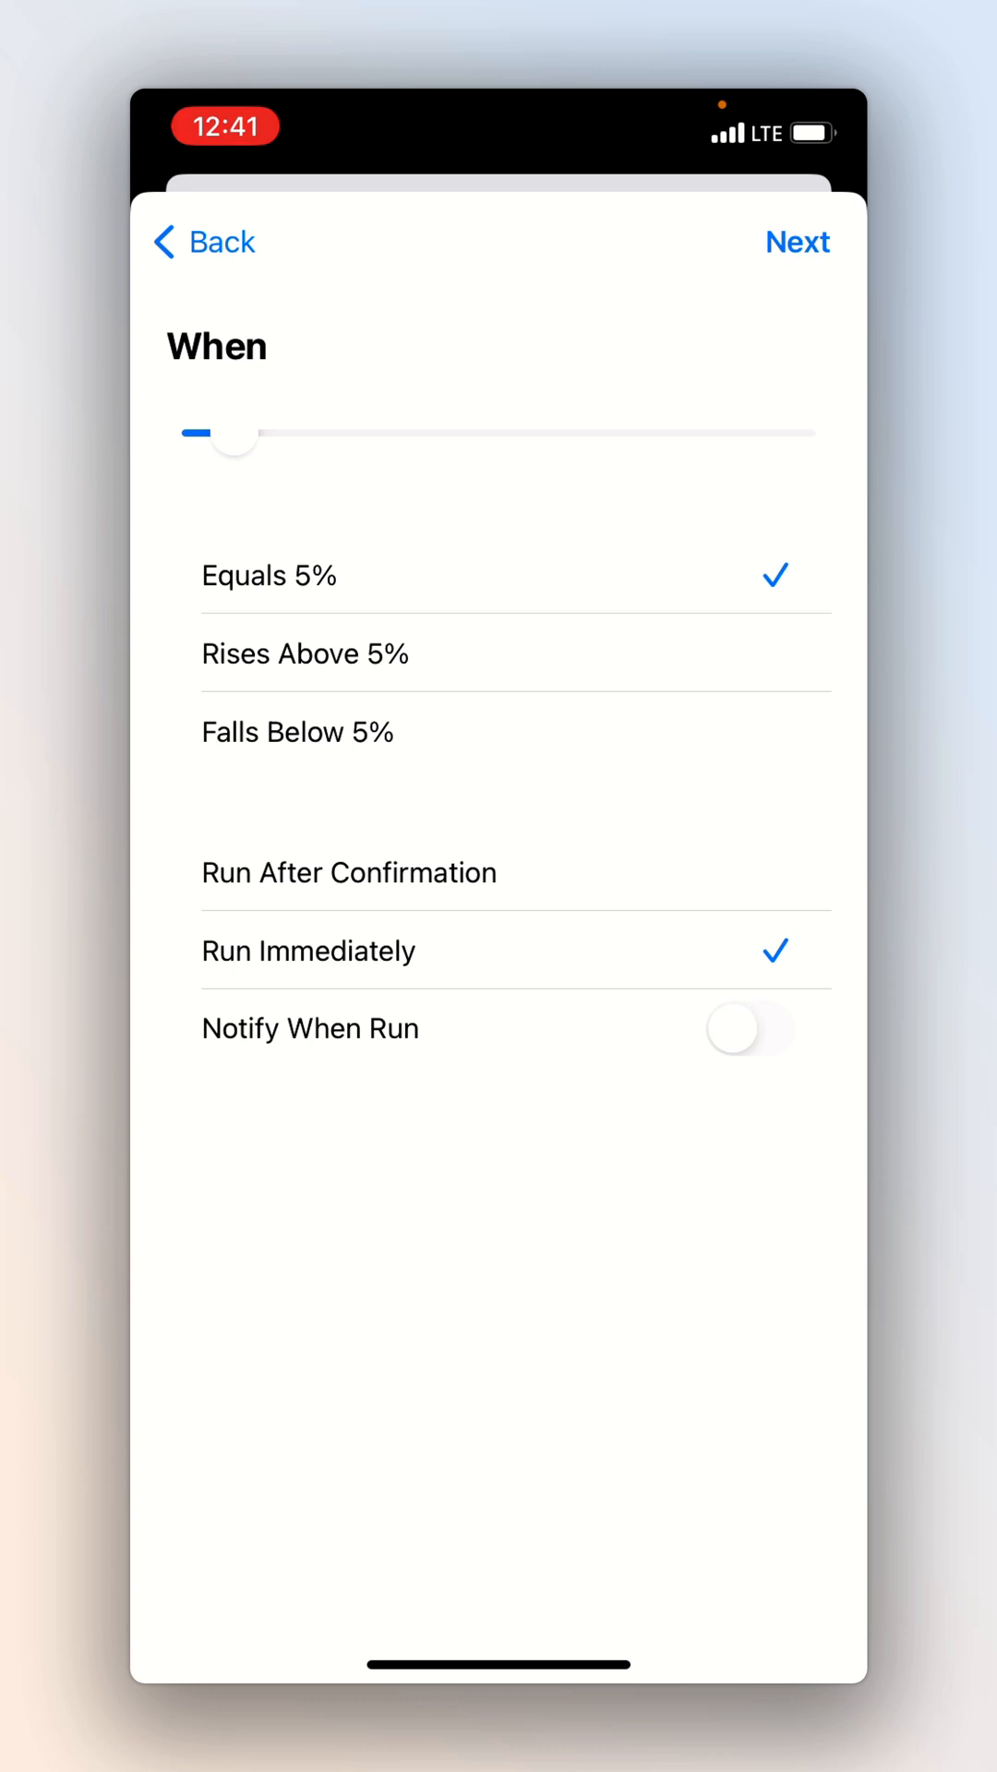
pyautogui.click(798, 242)
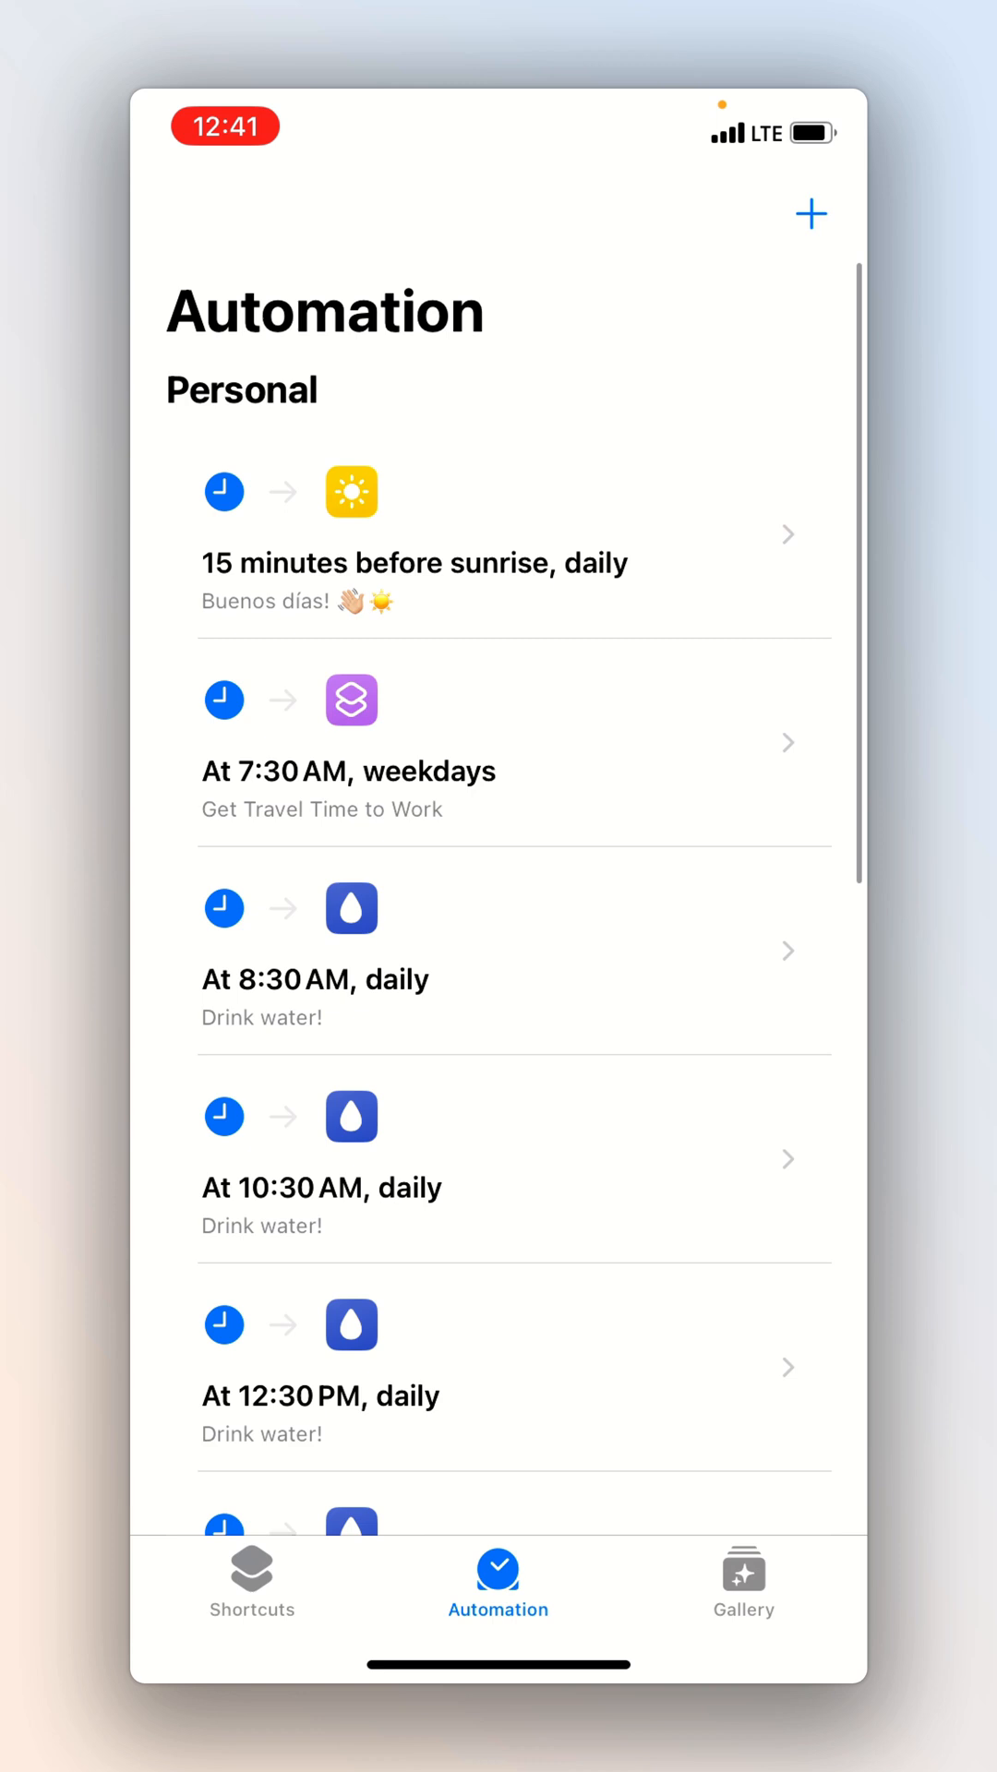
pyautogui.scroll(-3)
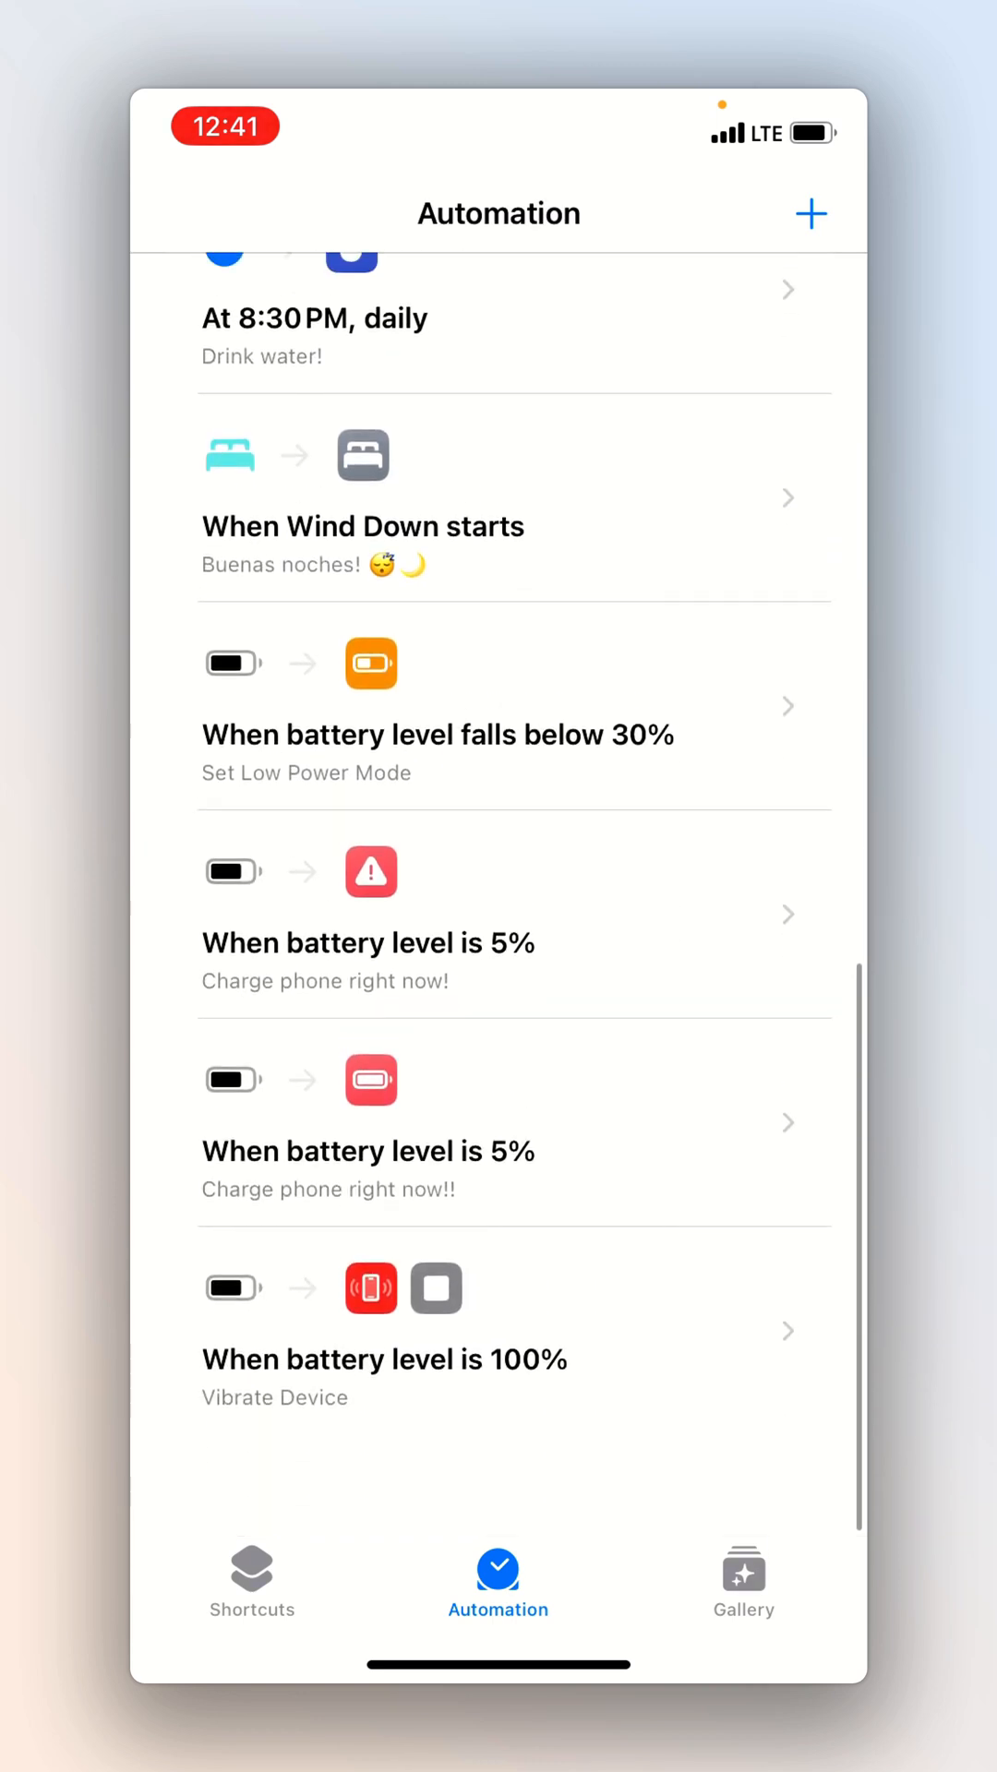